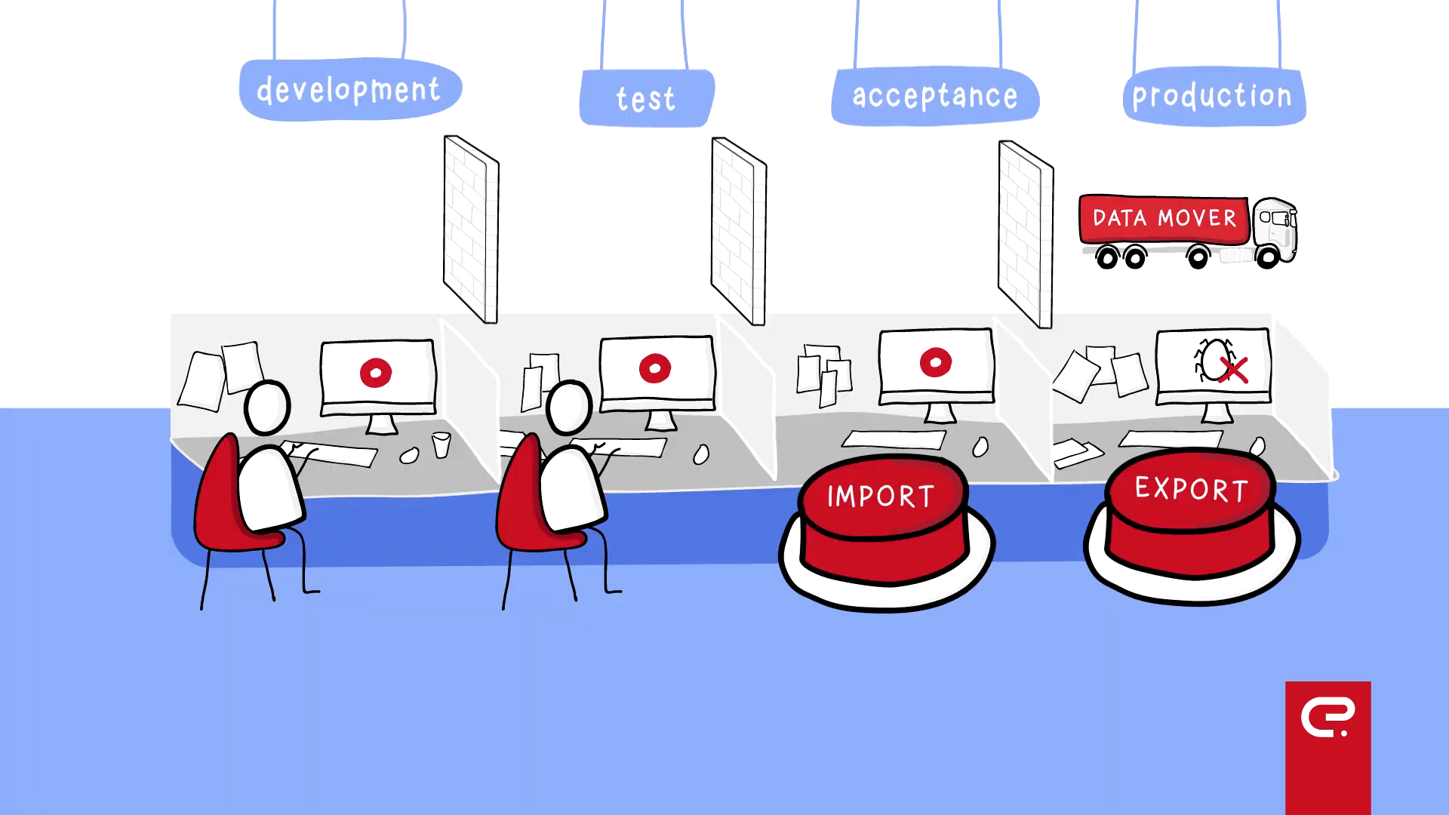
# Step: Play the explainer until production EXPORT sends the bug-flagged data along the trail to the Data Mover truck
pyautogui.click(1191, 510)
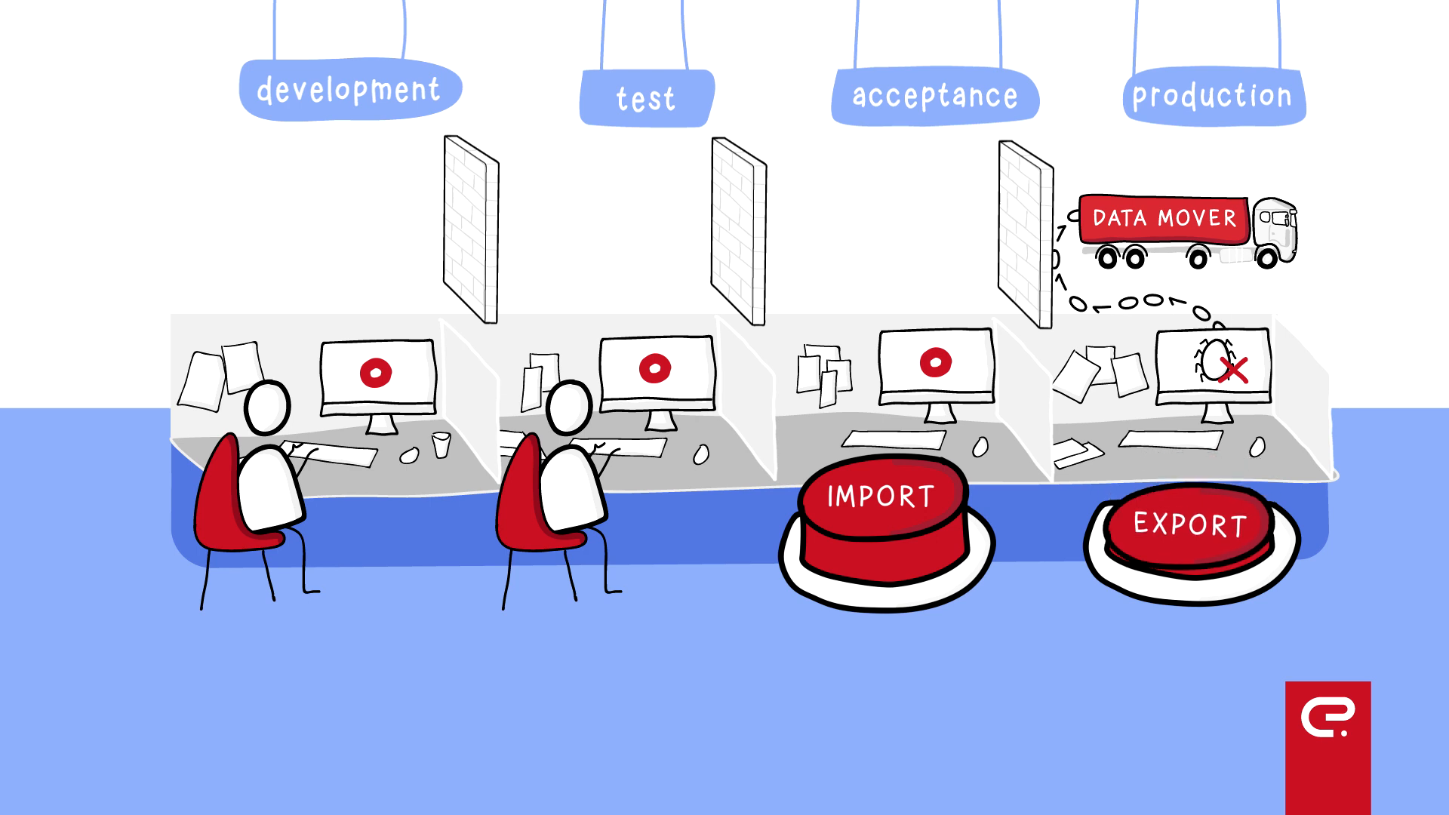